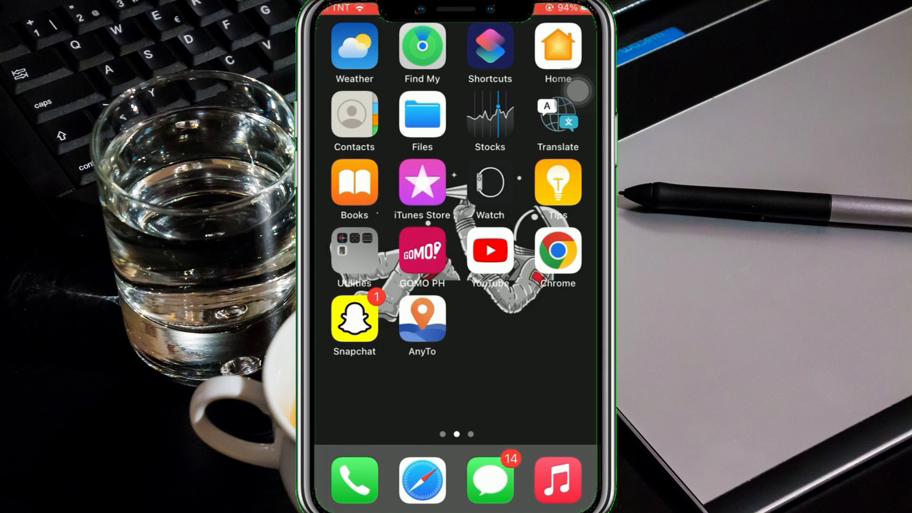
# Step: Launch Chrome from the home screen to reach the Pastebin bookmarklet paste
pyautogui.click(557, 250)
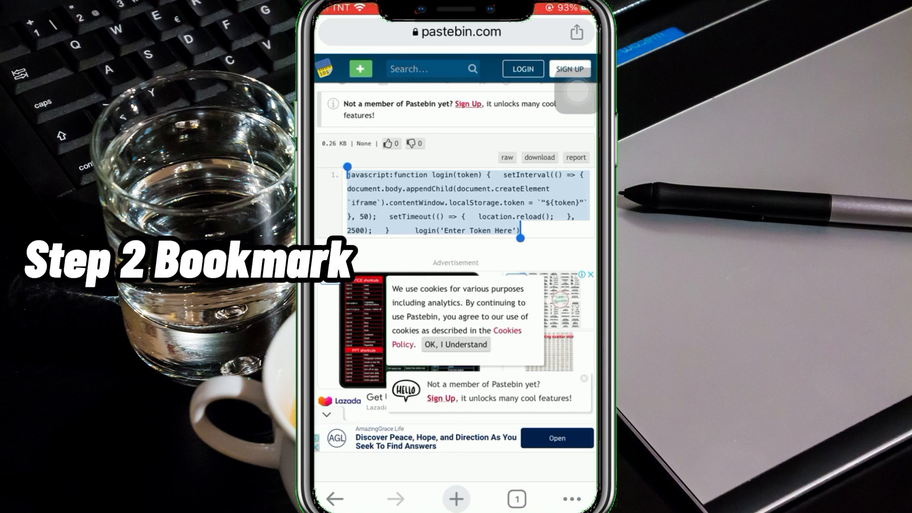
# Step: Enter 'discord' in the address bar and bookmark the current page
pyautogui.click(459, 33)
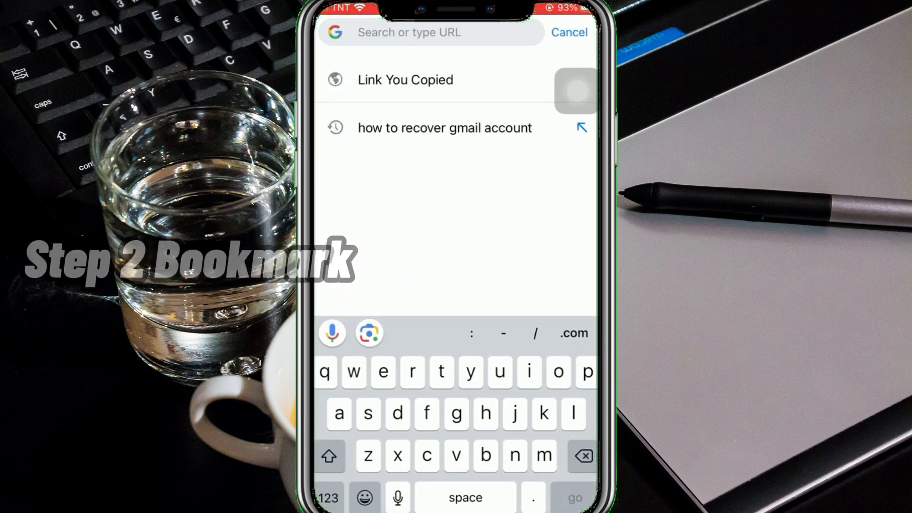
pyautogui.write('discord')
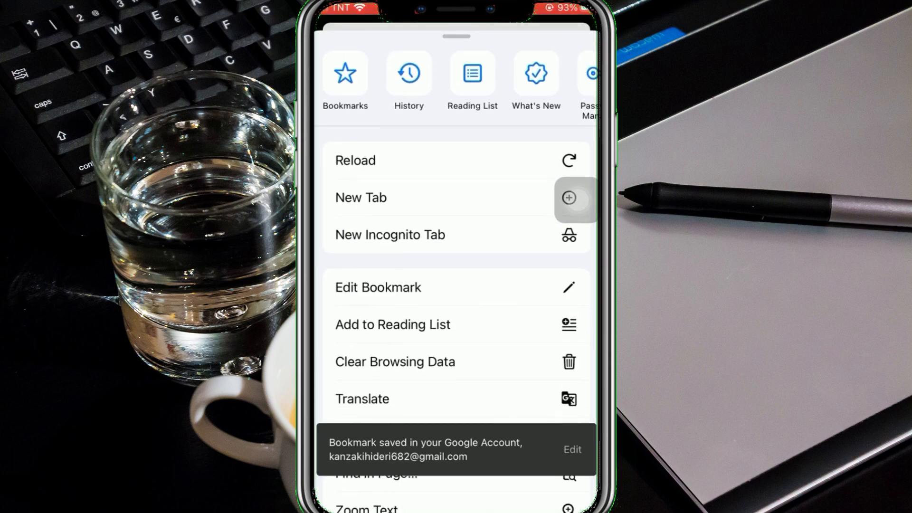
# Step: Edit the saved bookmark, pasting the copied token over the 'Enter Token Here' placeholder
pyautogui.click(377, 287)
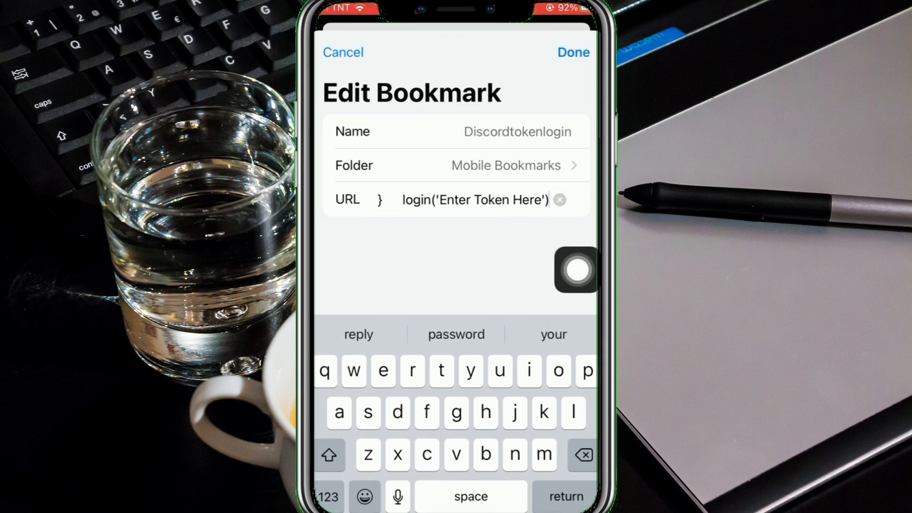
pyautogui.doubleClick(477, 200)
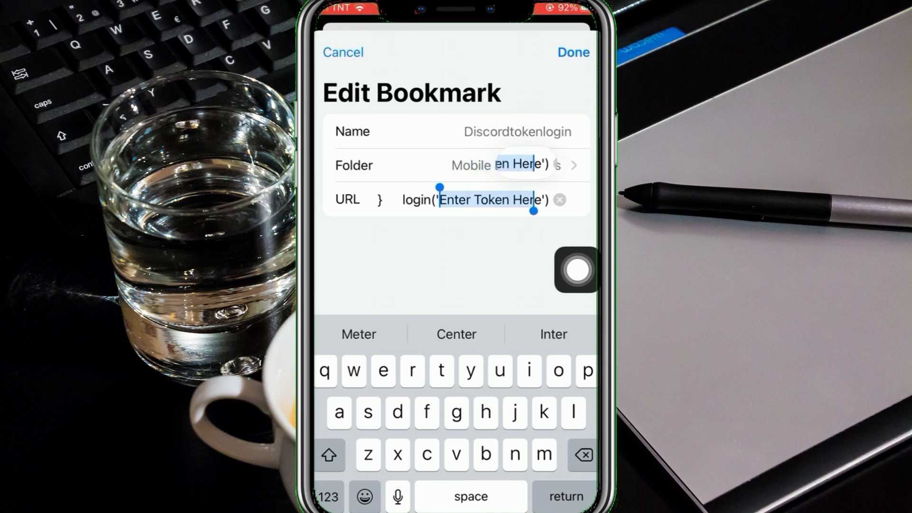
pyautogui.click(491, 199)
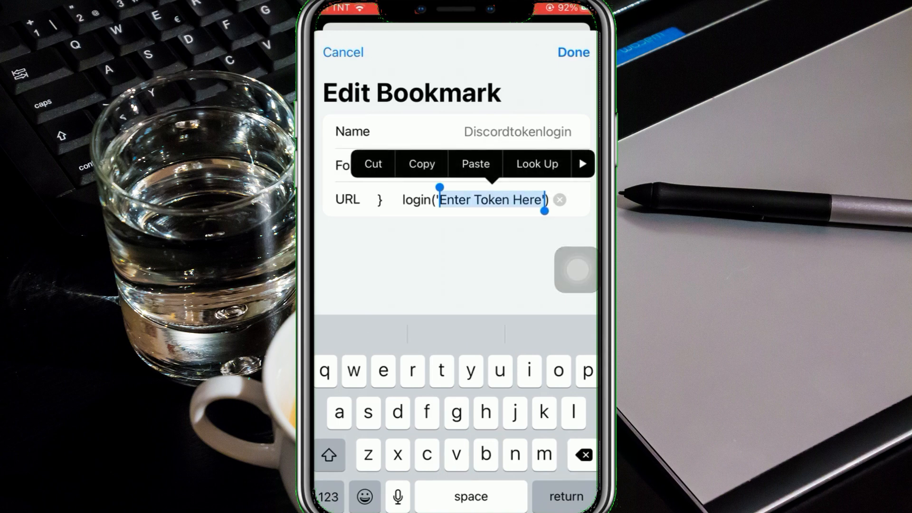
pyautogui.click(475, 164)
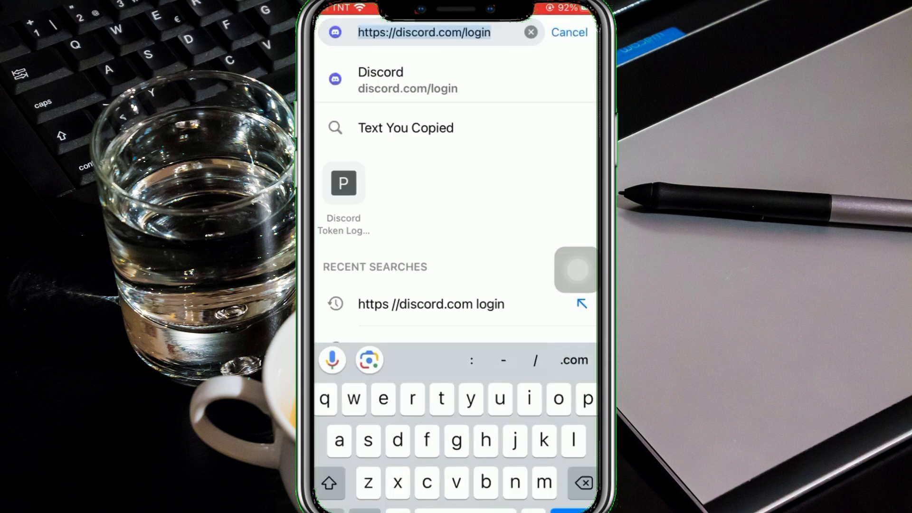
# Step: Go to discord.com/login and run the Discordtokenlogin bookmark from the suggestions
pyautogui.write('discordtoken')
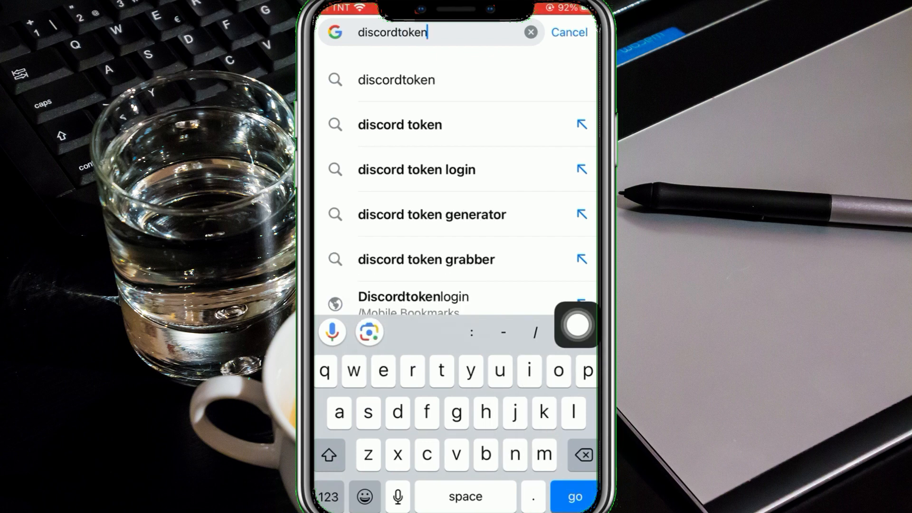
pyautogui.write('login')
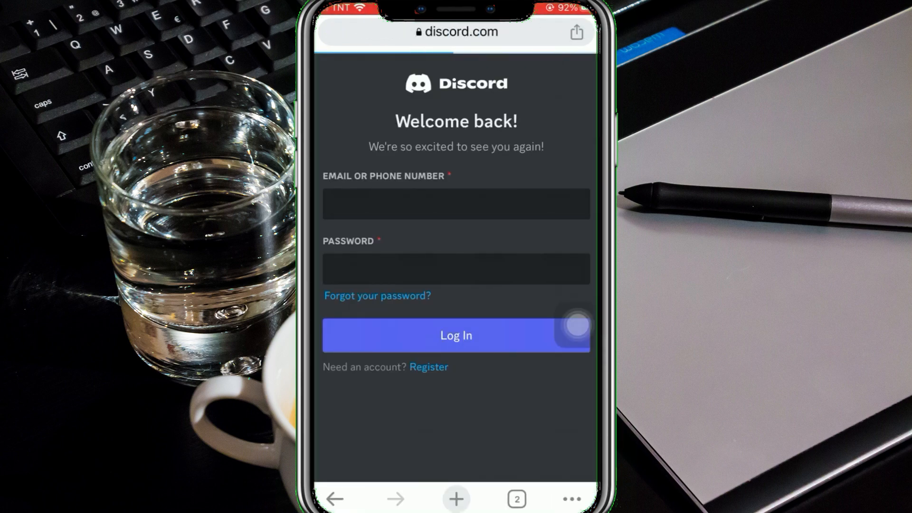
pyautogui.click(456, 335)
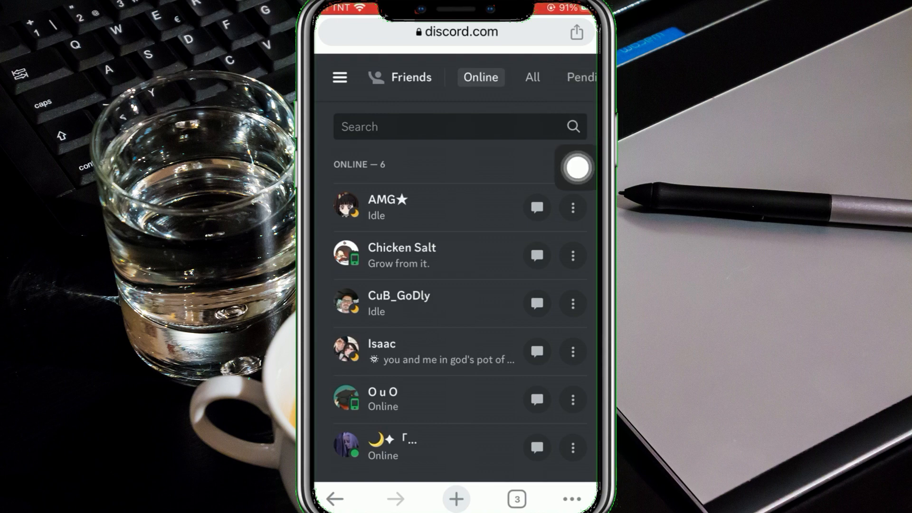
# Step: View all 72 friends, then switch back to the six online friends
pyautogui.click(531, 77)
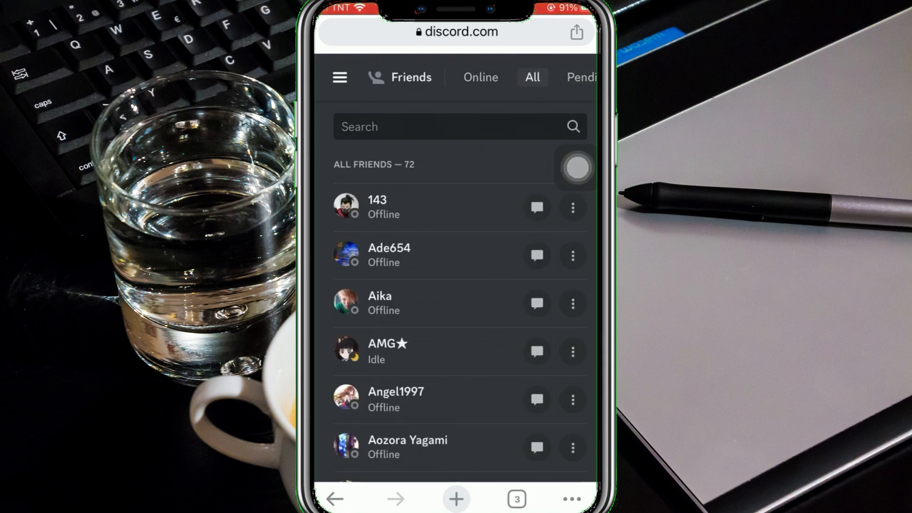
pyautogui.click(480, 77)
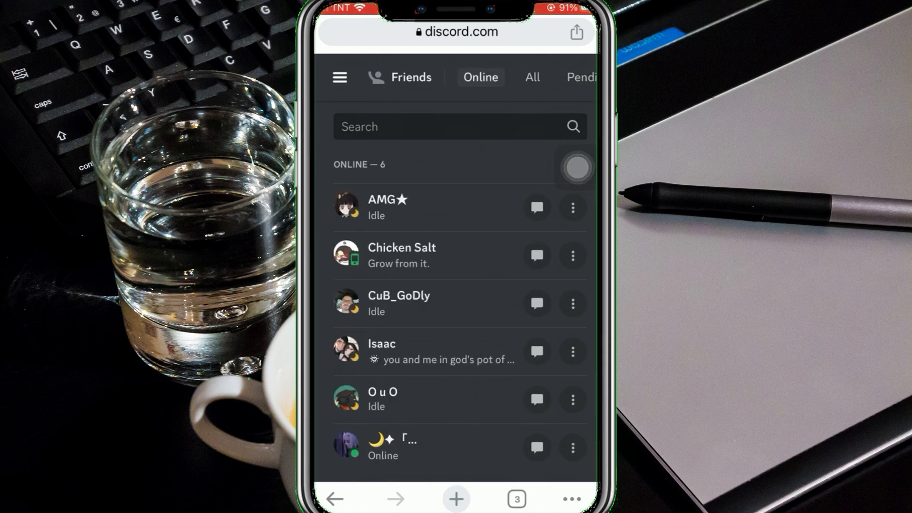